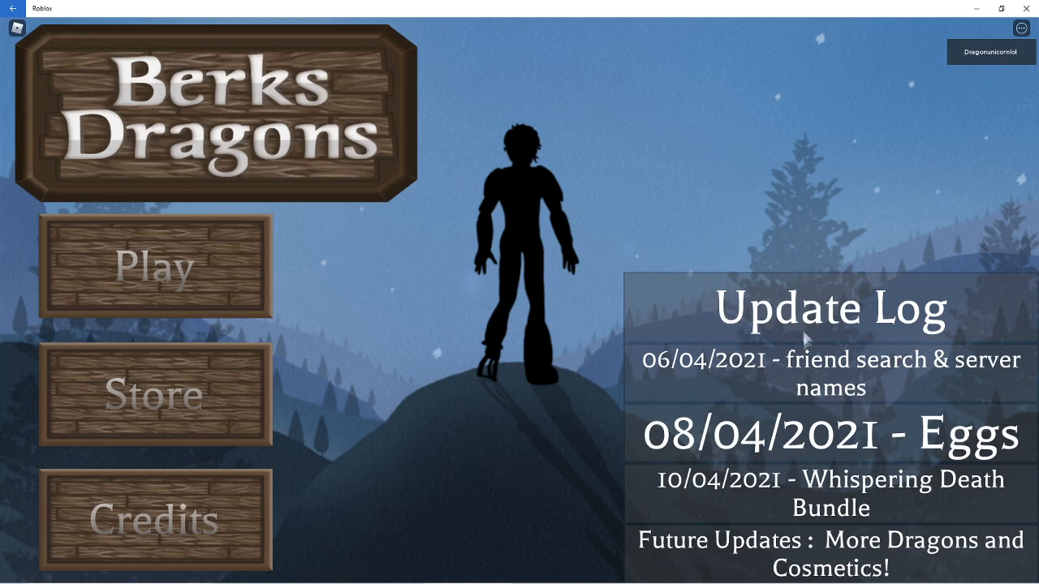
pyautogui.moveTo(899, 525)
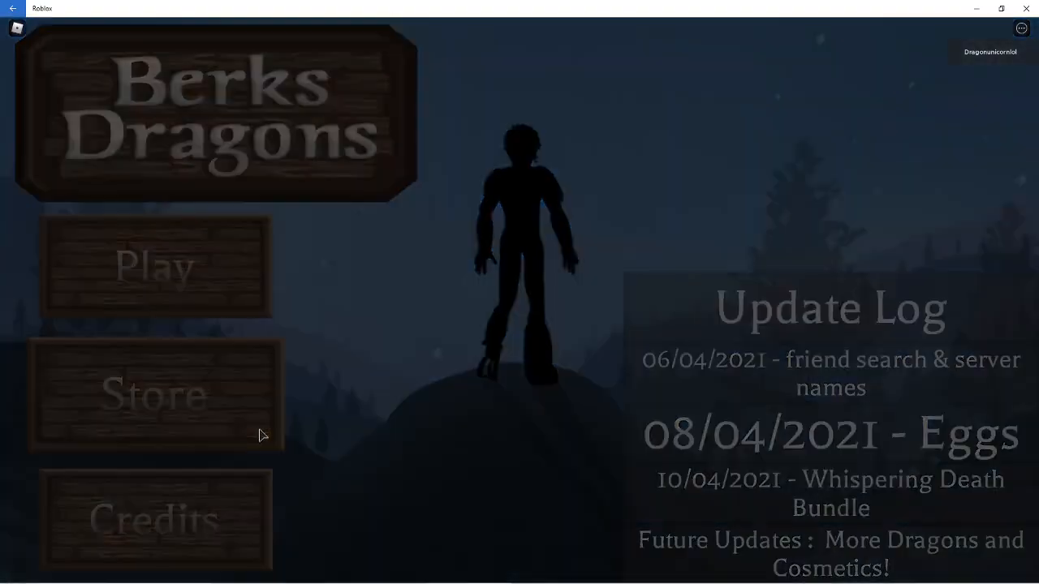
# Browse the game pass store, the rune purchase options and the credits from the main menu.
pyautogui.click(154, 394)
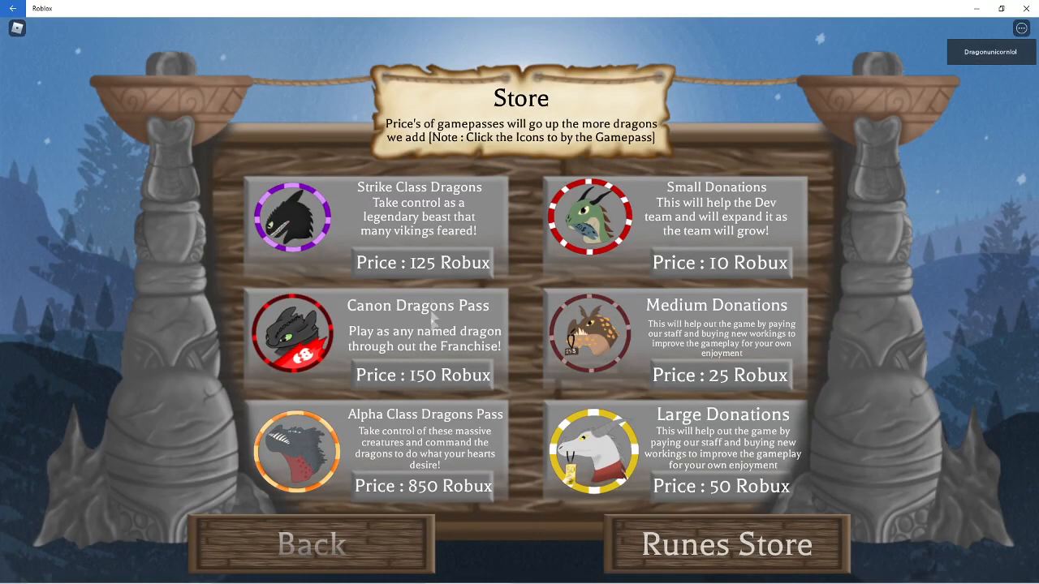
pyautogui.click(724, 544)
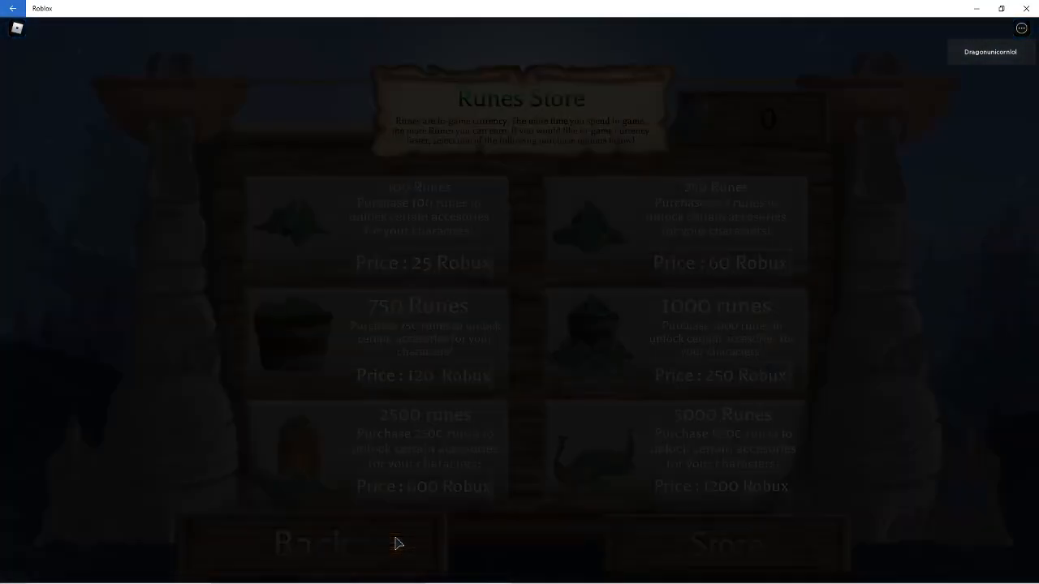
pyautogui.click(309, 542)
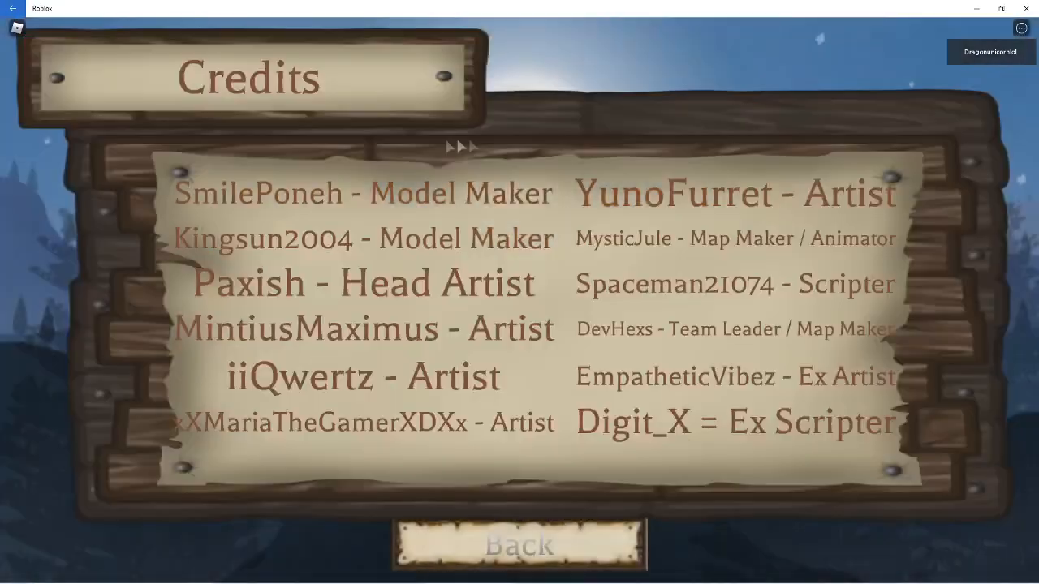
pyautogui.click(519, 544)
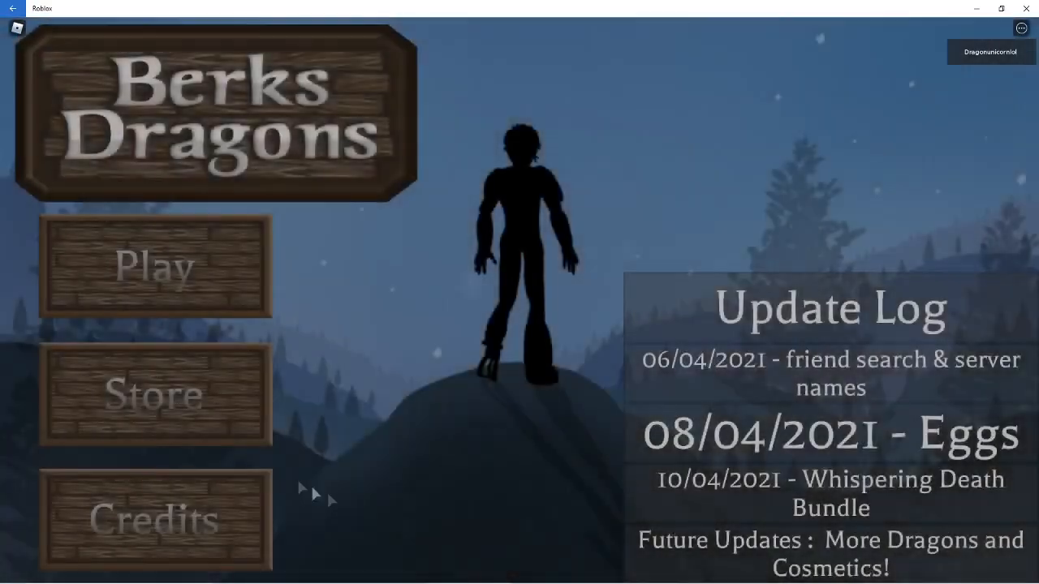
# Revisit the store, then start playing as a dragon and reach the dragon choices row.
pyautogui.click(154, 395)
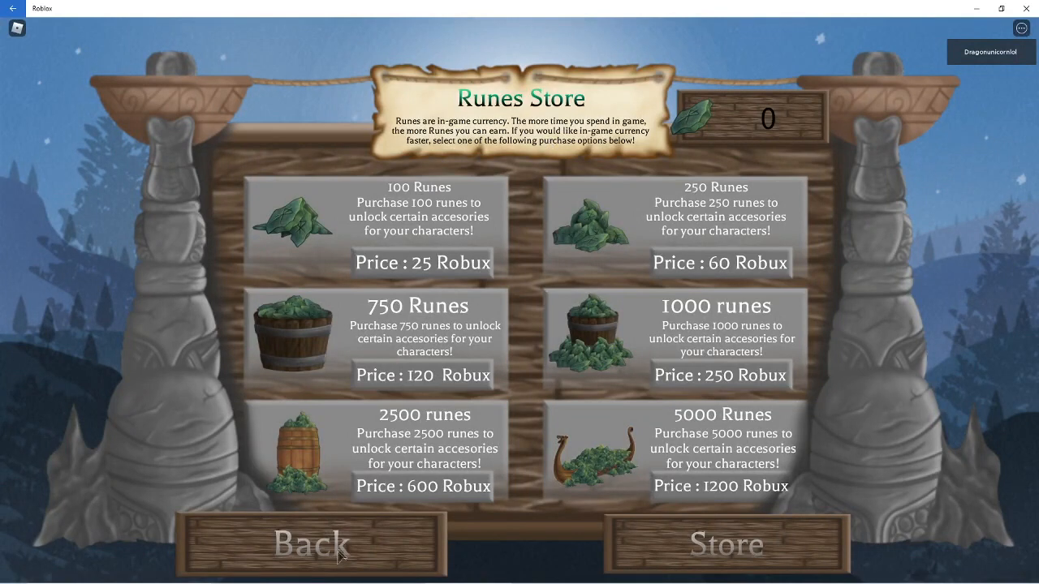
pyautogui.moveTo(487, 214)
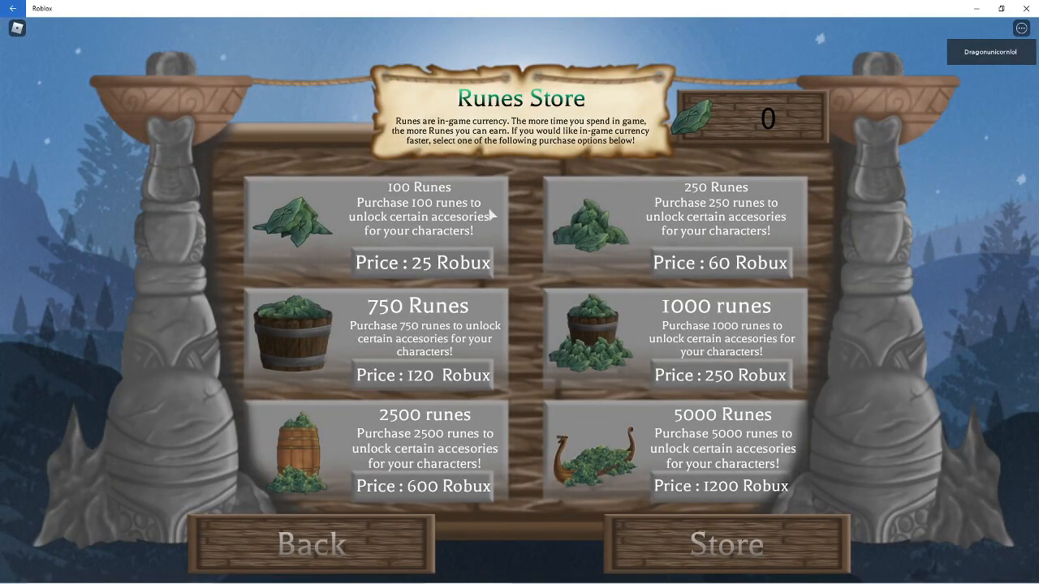
pyautogui.click(310, 542)
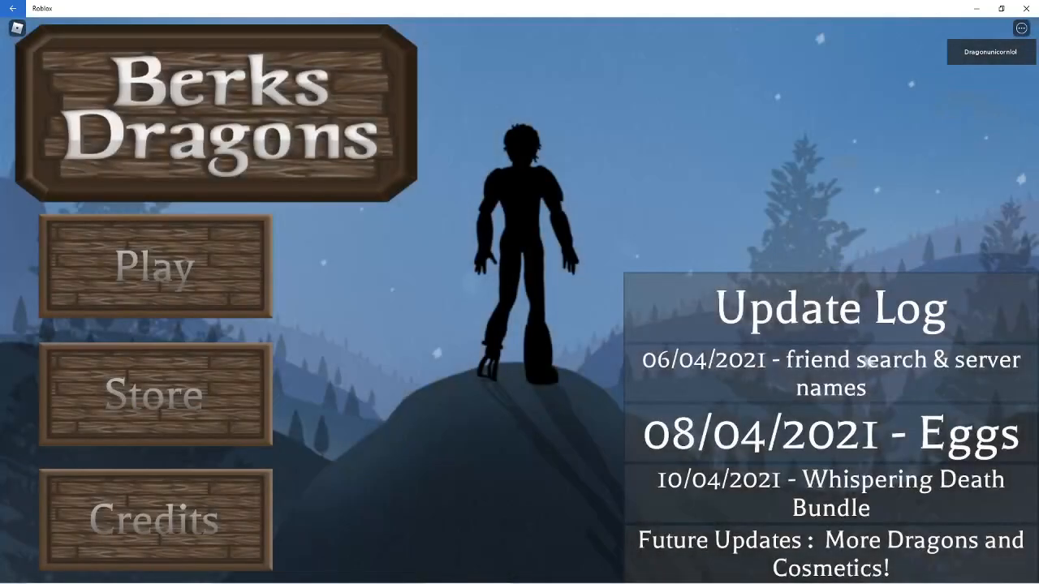
pyautogui.moveTo(458, 467)
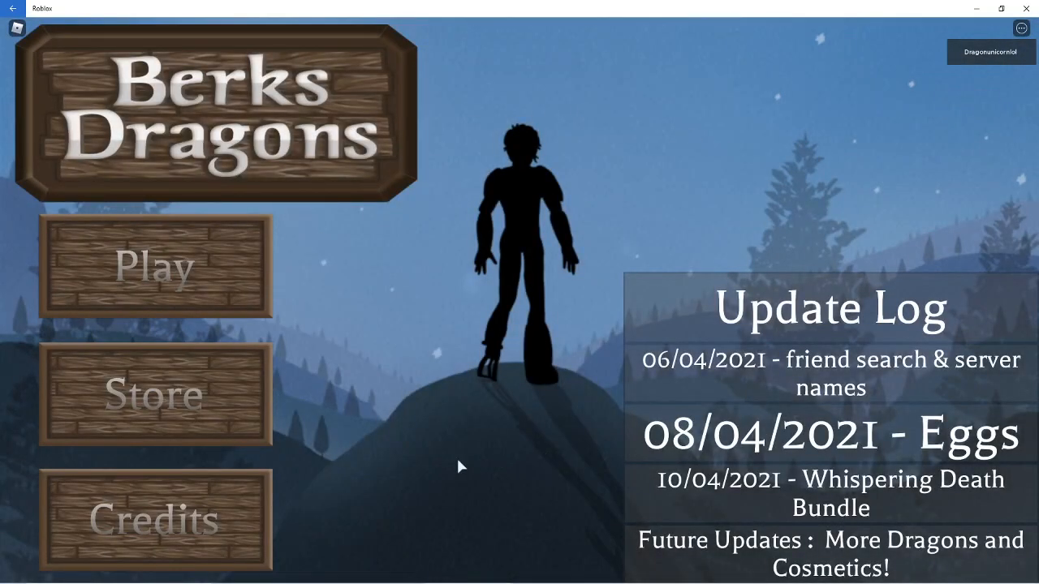
pyautogui.click(154, 266)
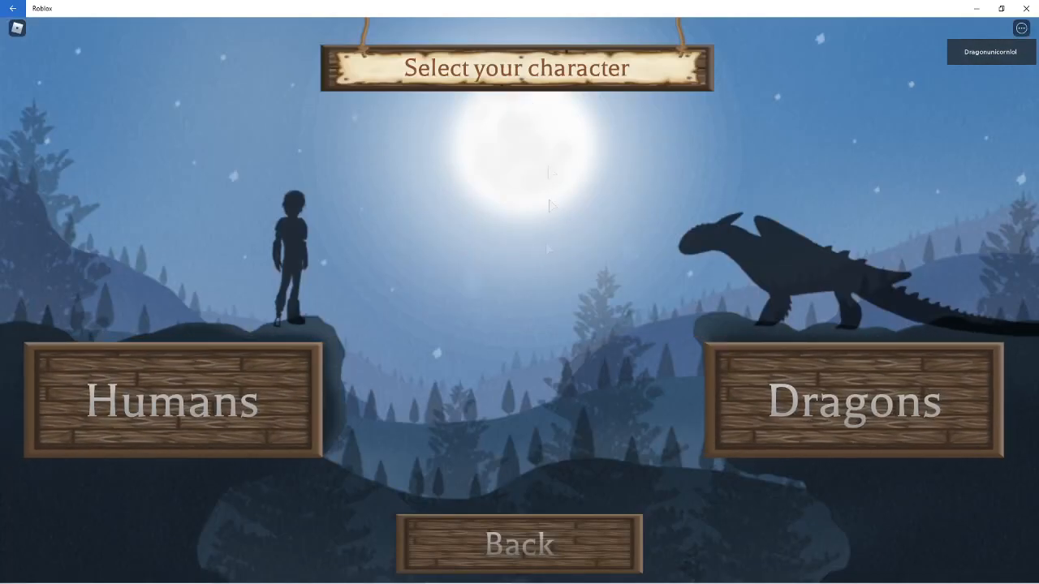
pyautogui.click(519, 542)
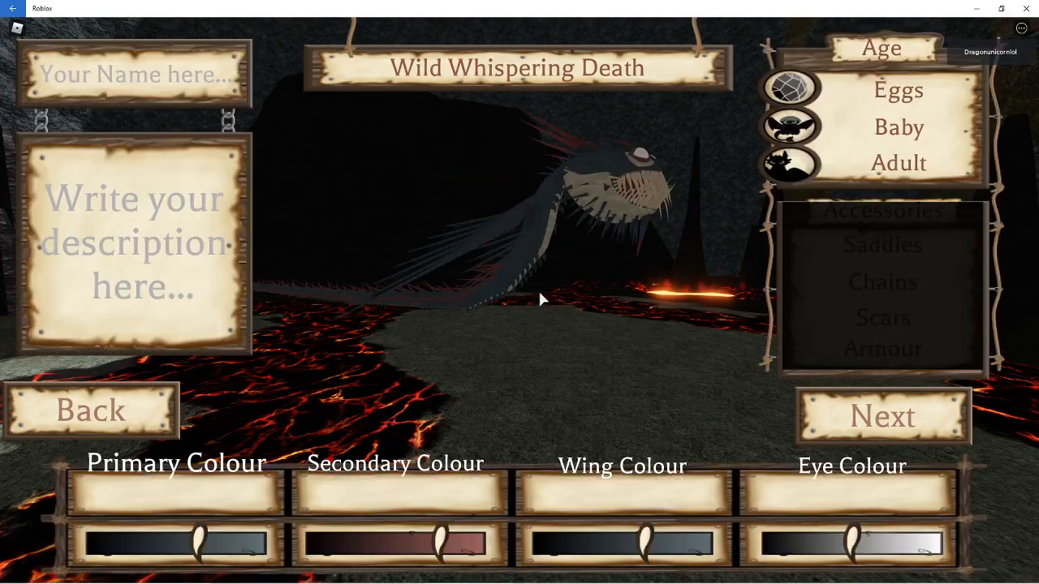
pyautogui.click(881, 415)
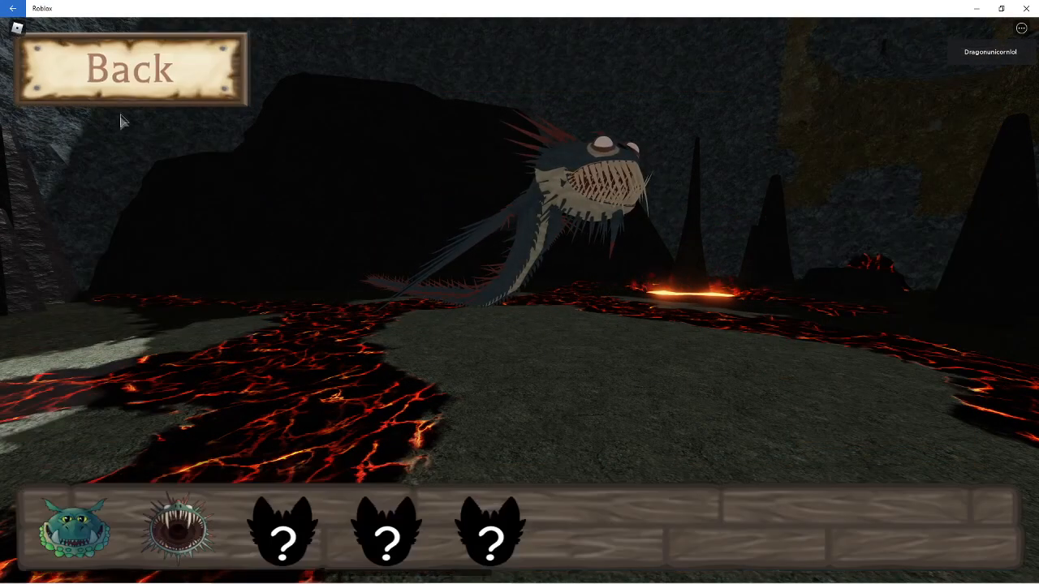
# Read the Tracker Class page on the class wheel, then open the More Dragons collections book.
pyautogui.click(130, 68)
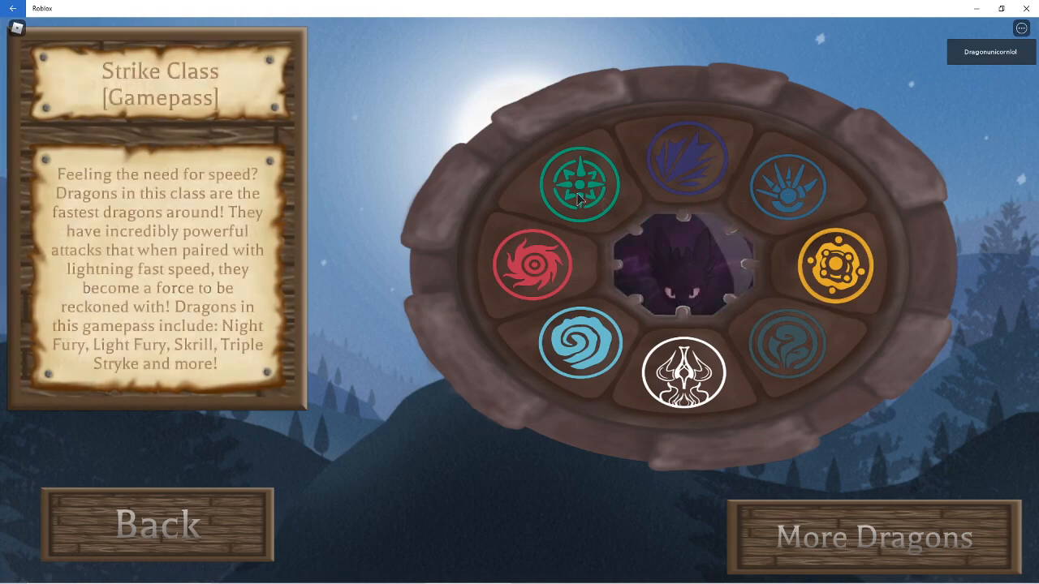
pyautogui.click(580, 343)
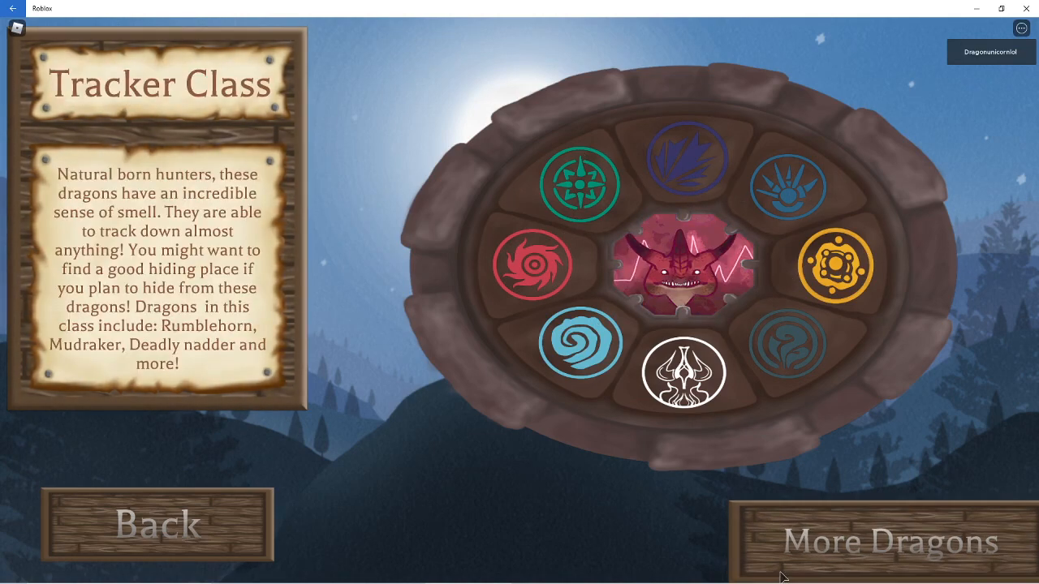
pyautogui.click(889, 539)
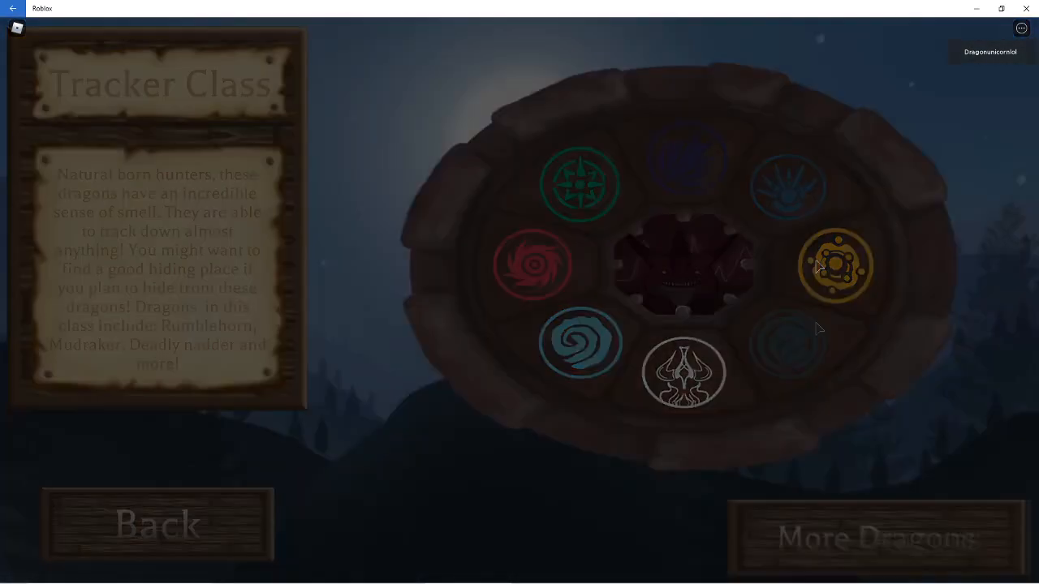
pyautogui.click(877, 537)
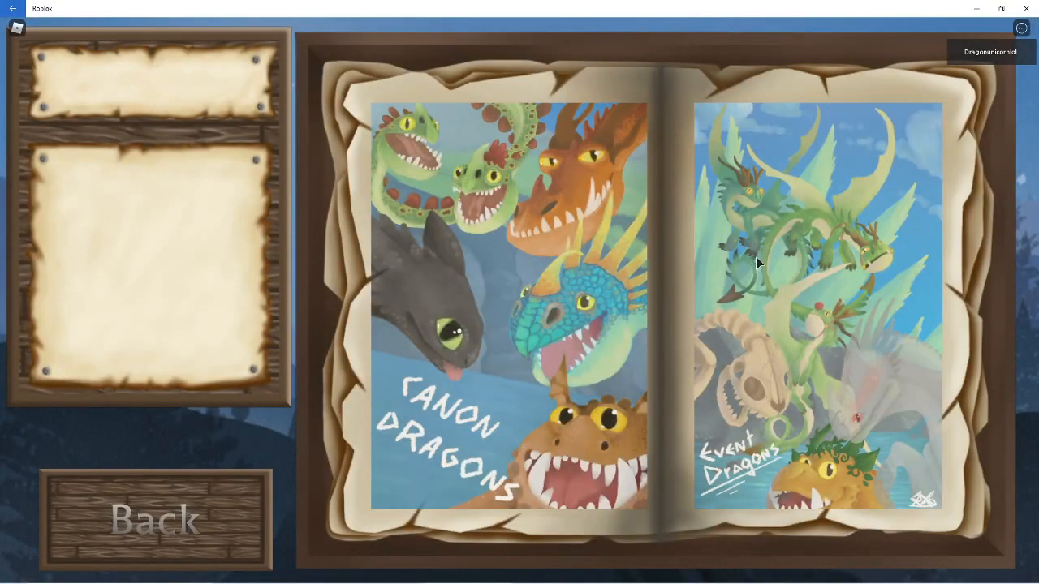
pyautogui.moveTo(798, 328)
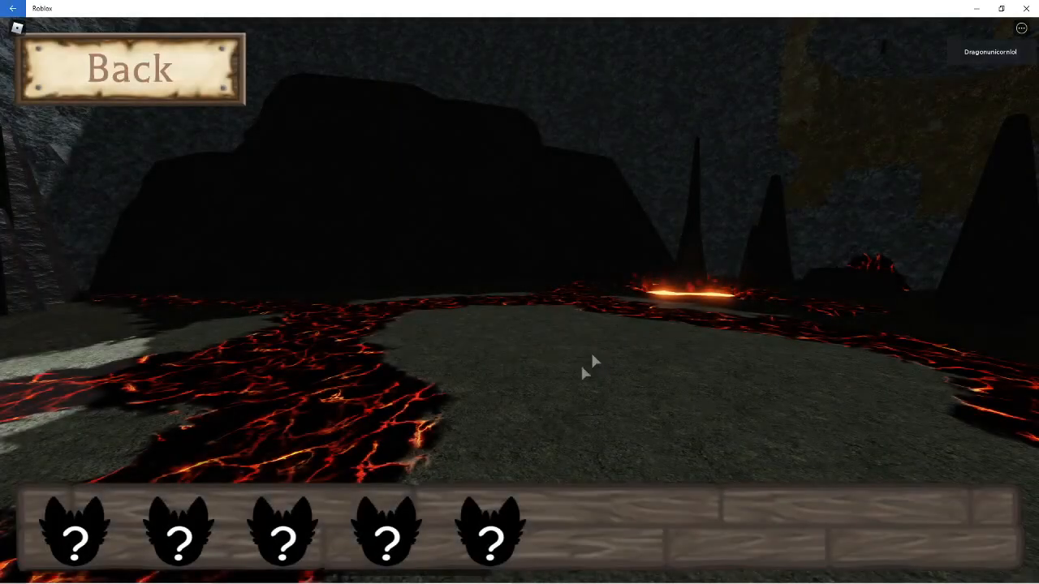
pyautogui.moveTo(97, 168)
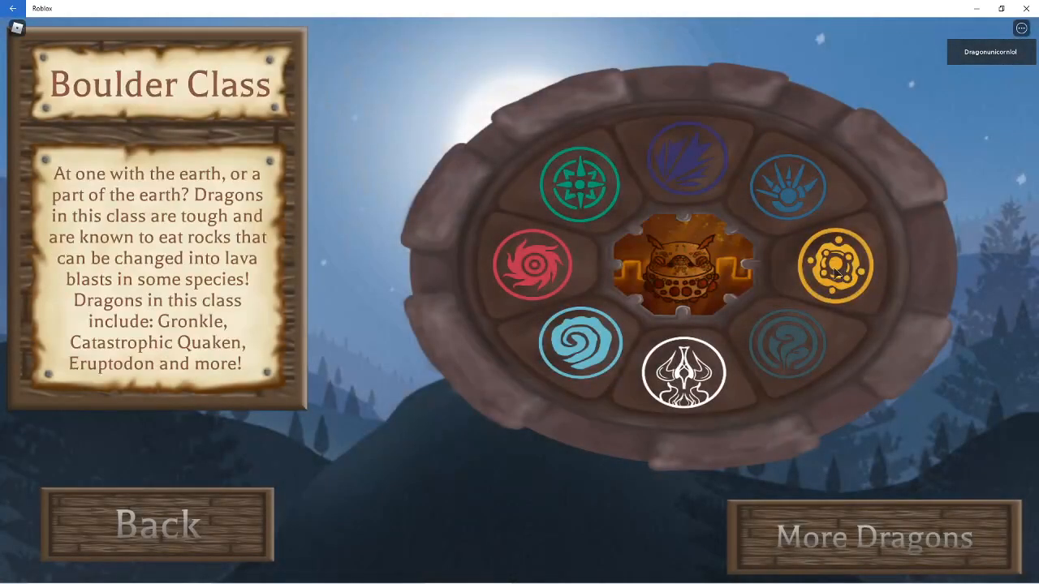
# Leave the Boulder Class info page back to the dragon slot bar.
pyautogui.click(685, 268)
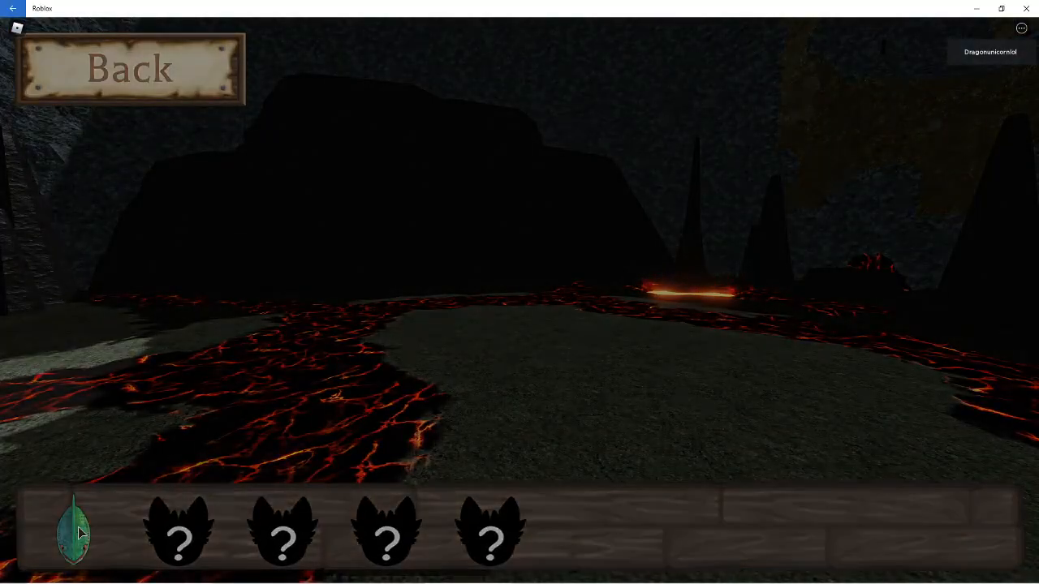
# Customise the first-slot Wild Speed Stinger and set its age to Baby.
pyautogui.click(74, 532)
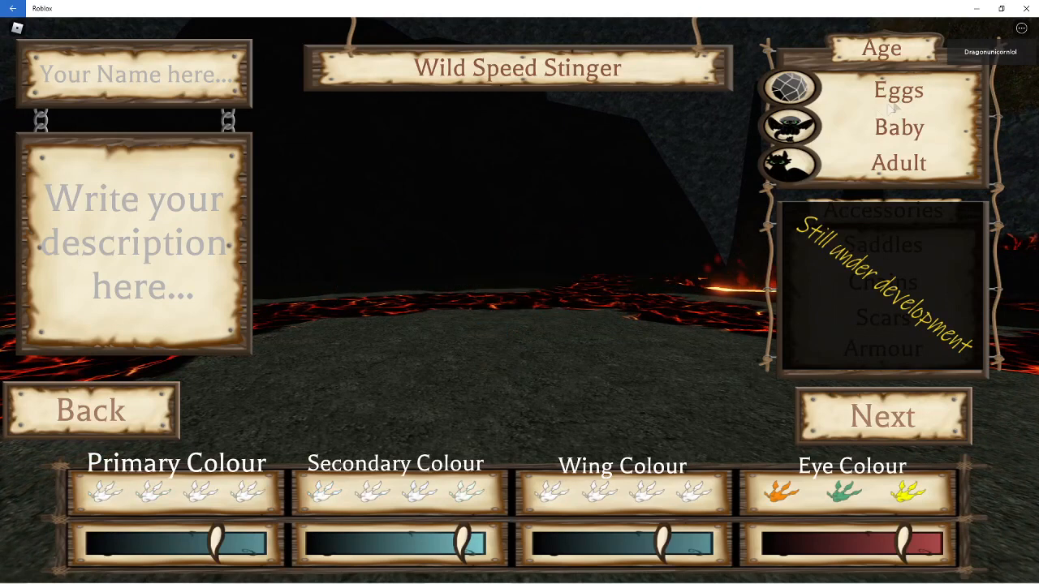
pyautogui.moveTo(559, 338)
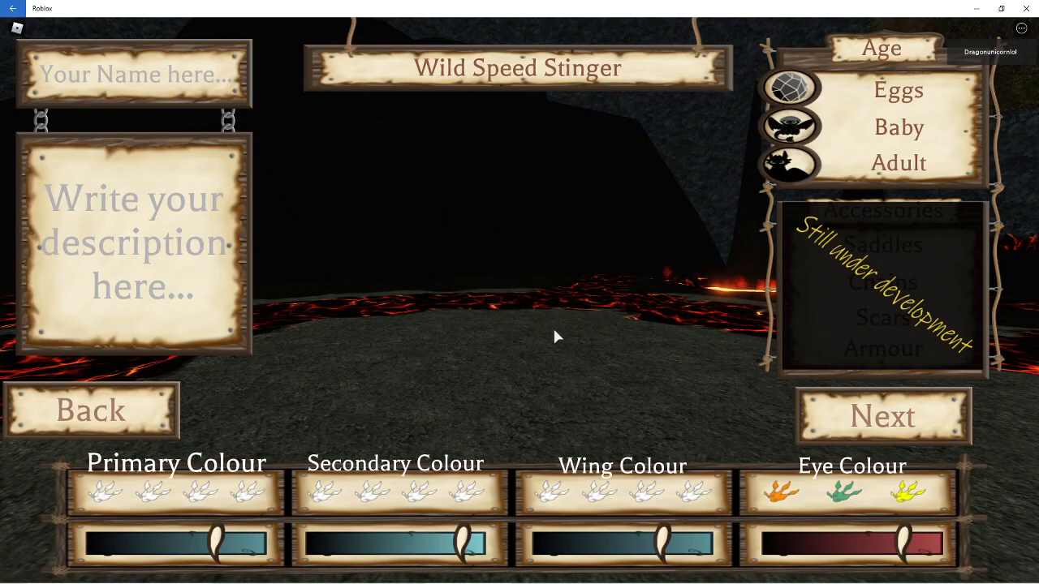
pyautogui.moveTo(890, 166)
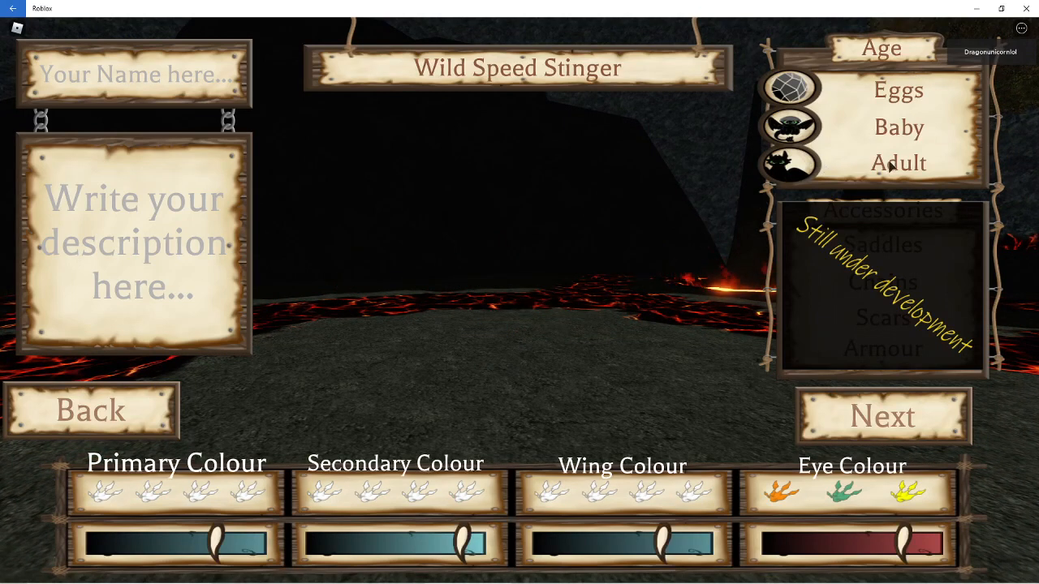
pyautogui.click(883, 415)
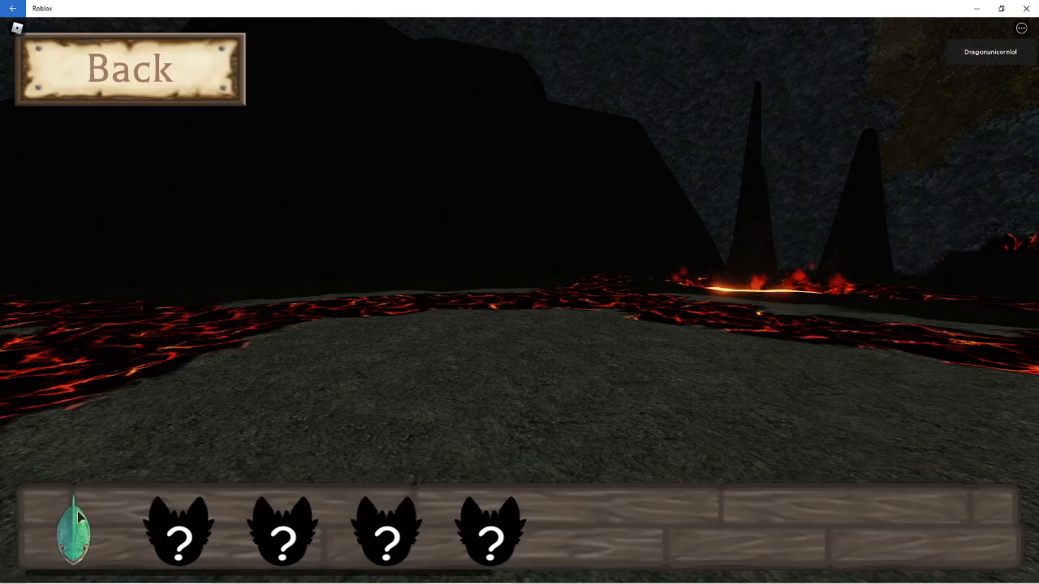
pyautogui.click(71, 532)
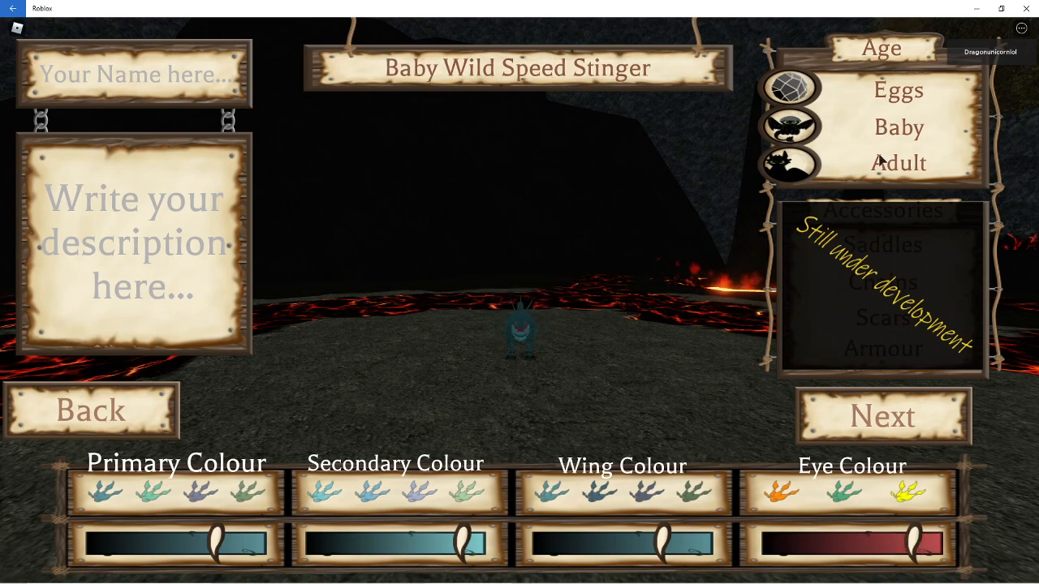
pyautogui.moveTo(555, 312)
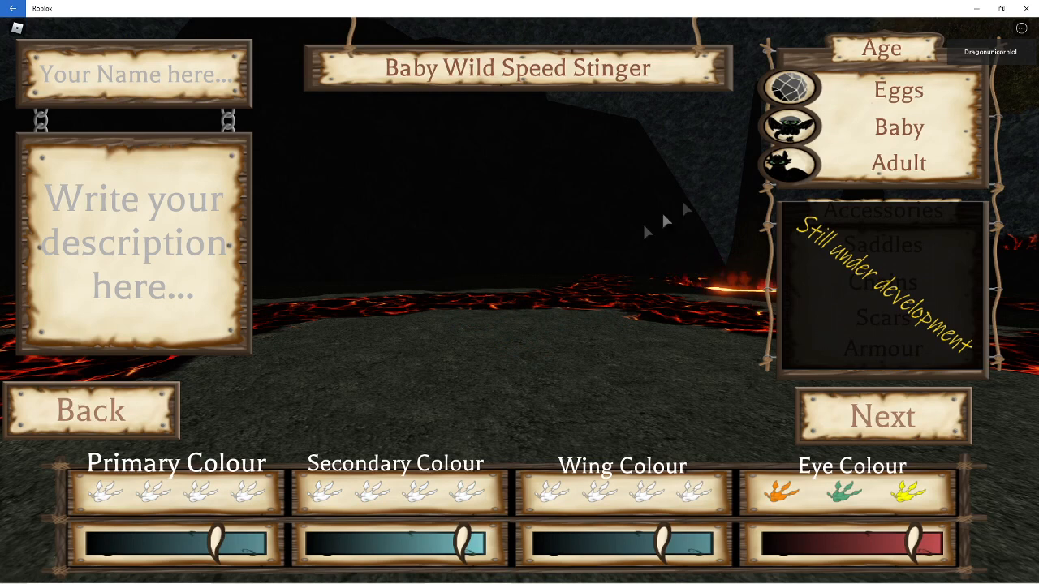
pyautogui.moveTo(179, 397)
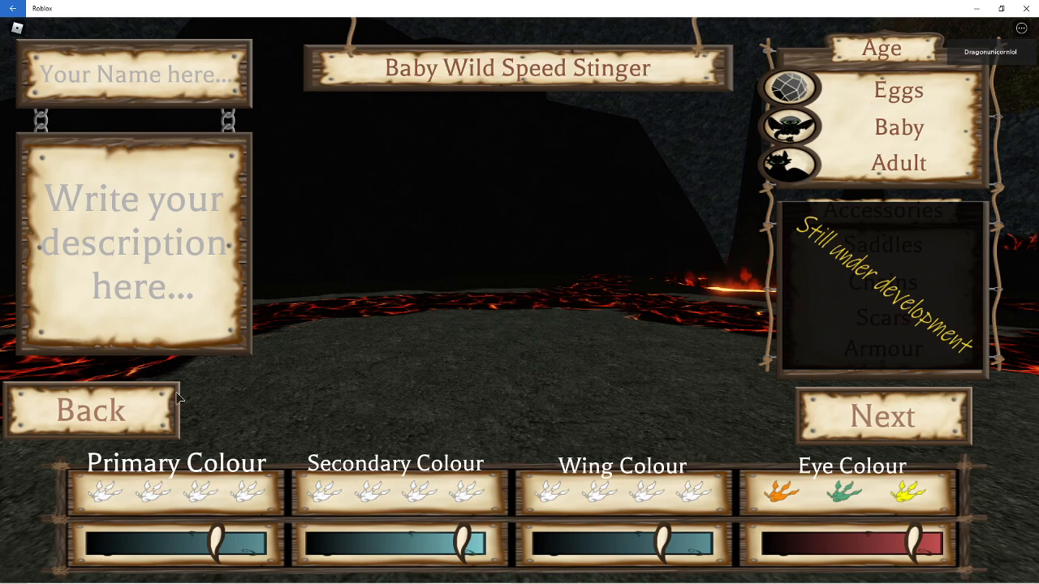
pyautogui.moveTo(603, 425)
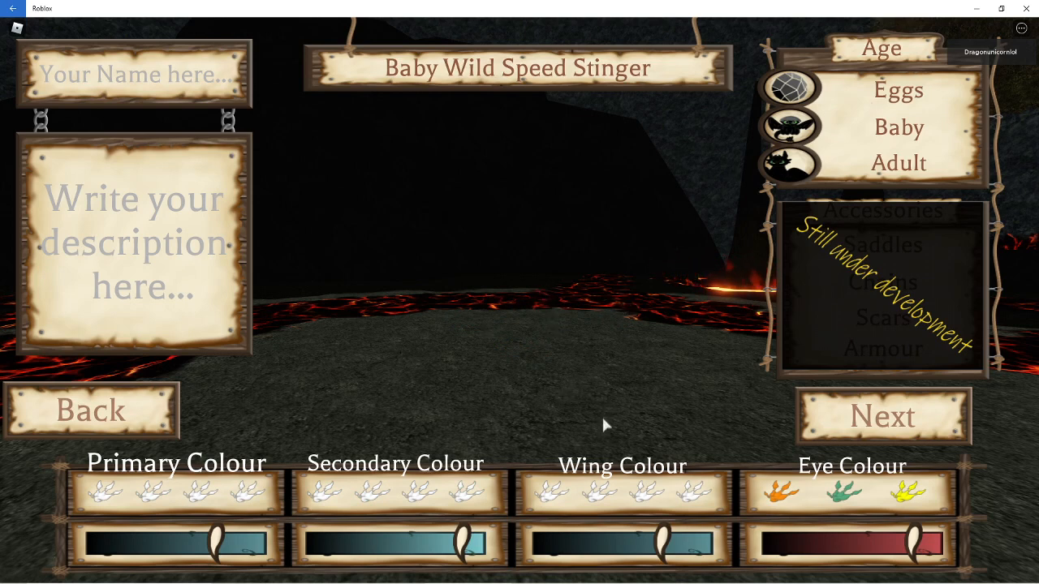
# Set the Speed Stinger to Adult and drag its colour sliders to dark teal with green eyes.
pyautogui.click(883, 415)
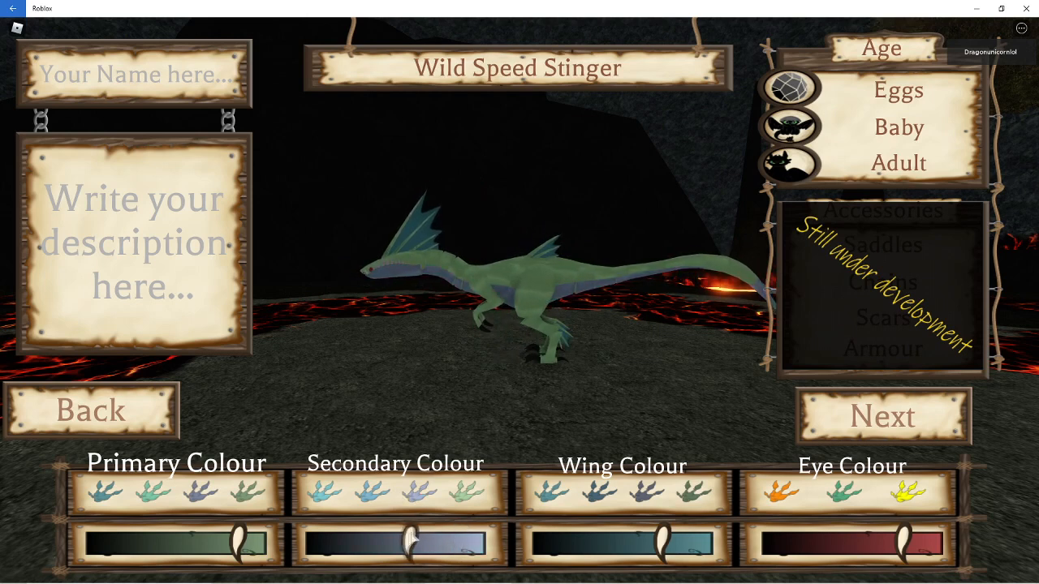
pyautogui.moveTo(422, 542); pyautogui.dragTo(409, 544)
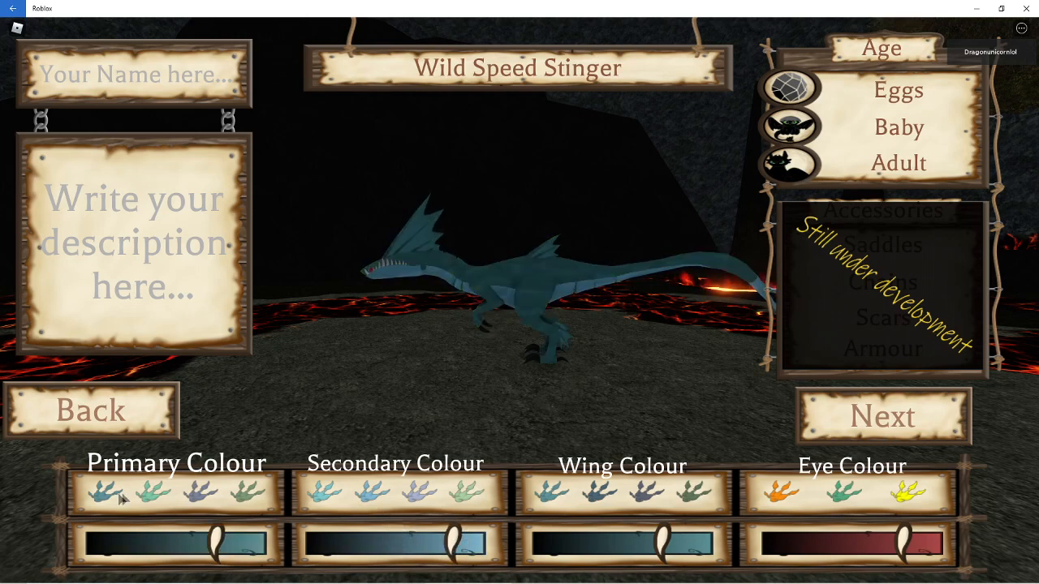
pyautogui.moveTo(451, 360)
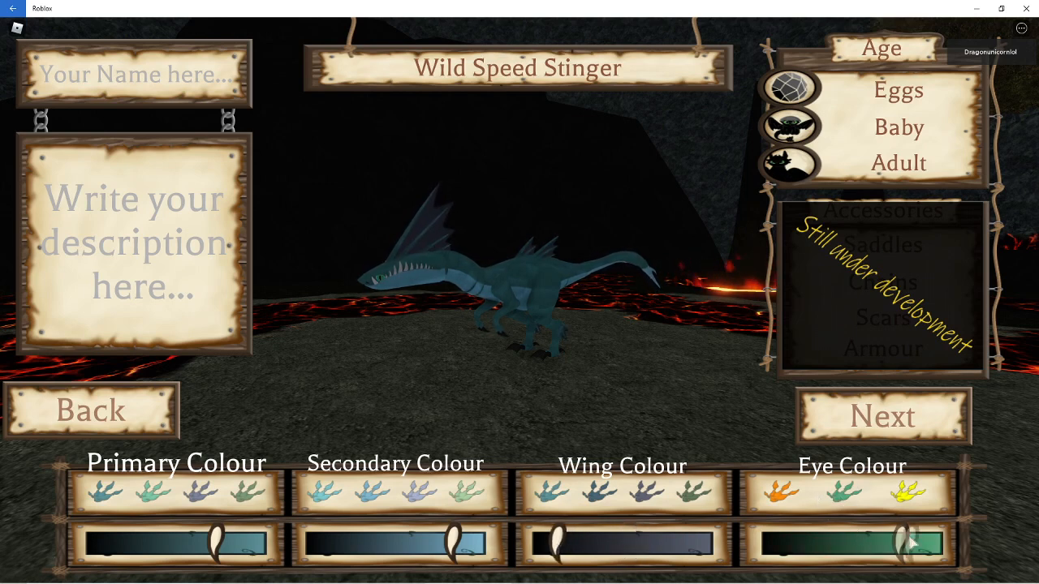
pyautogui.moveTo(908, 542); pyautogui.dragTo(917, 542)
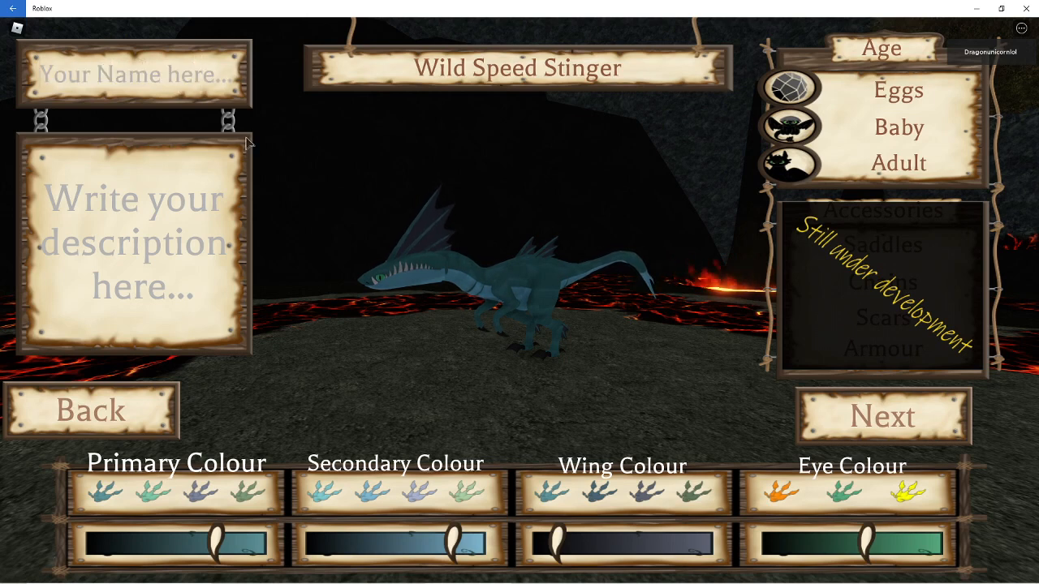
pyautogui.write('whbdf')
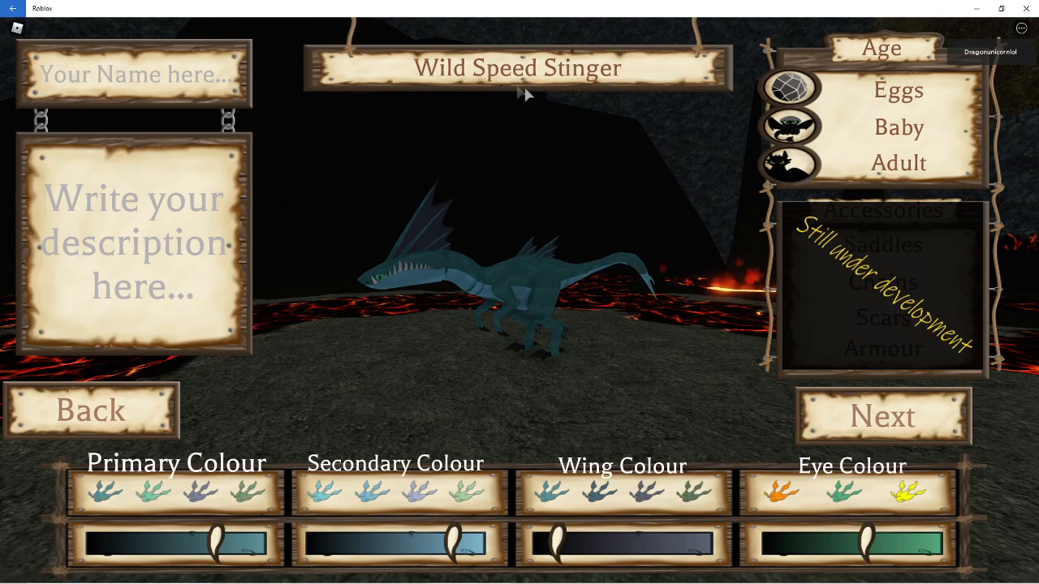
pyautogui.moveTo(857, 101)
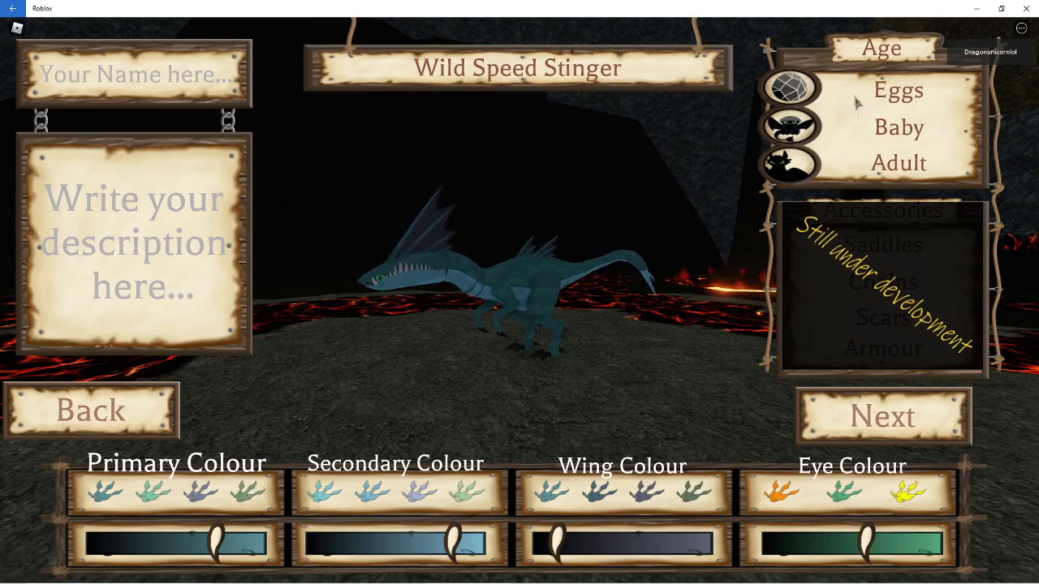
# Pick the Berk map from the server list and join a Berk server.
pyautogui.click(881, 415)
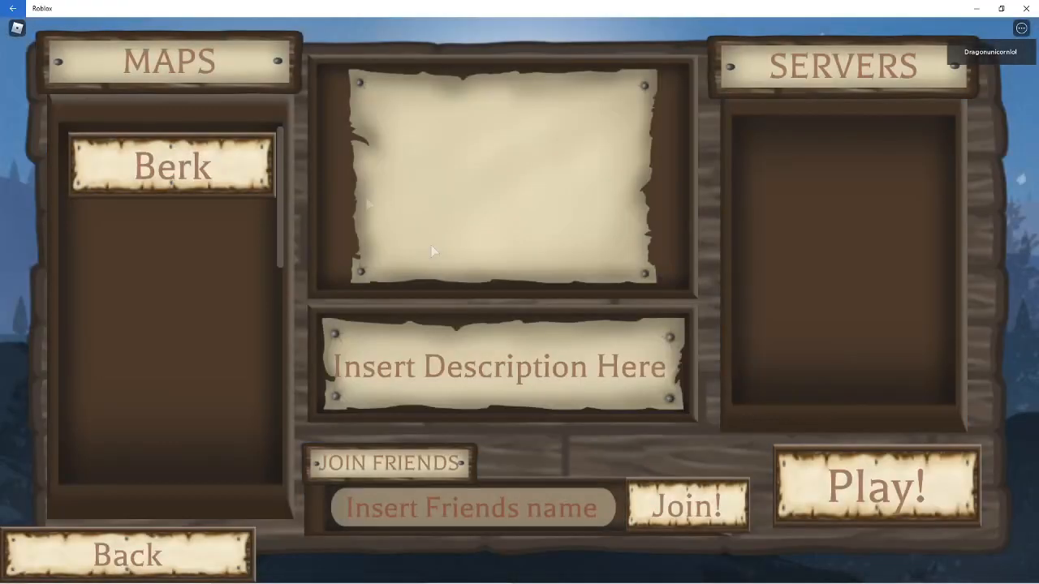
pyautogui.click(169, 166)
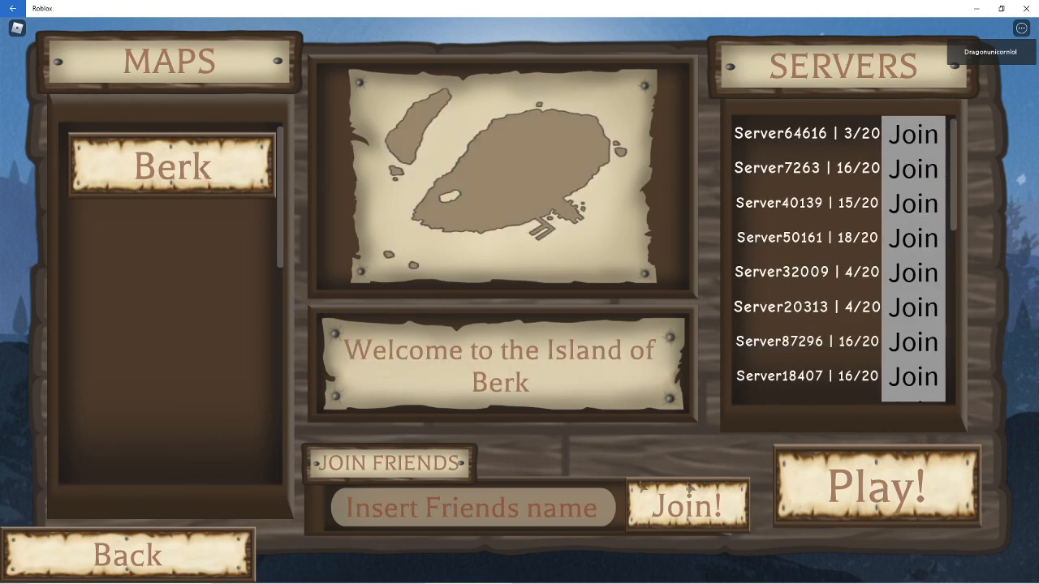
pyautogui.moveTo(390, 175)
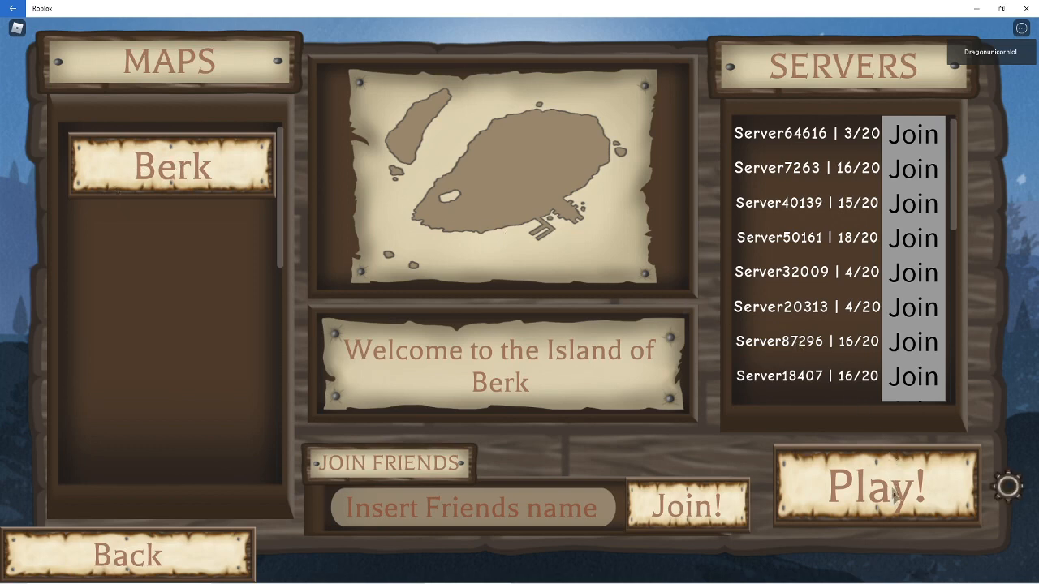
pyautogui.click(874, 487)
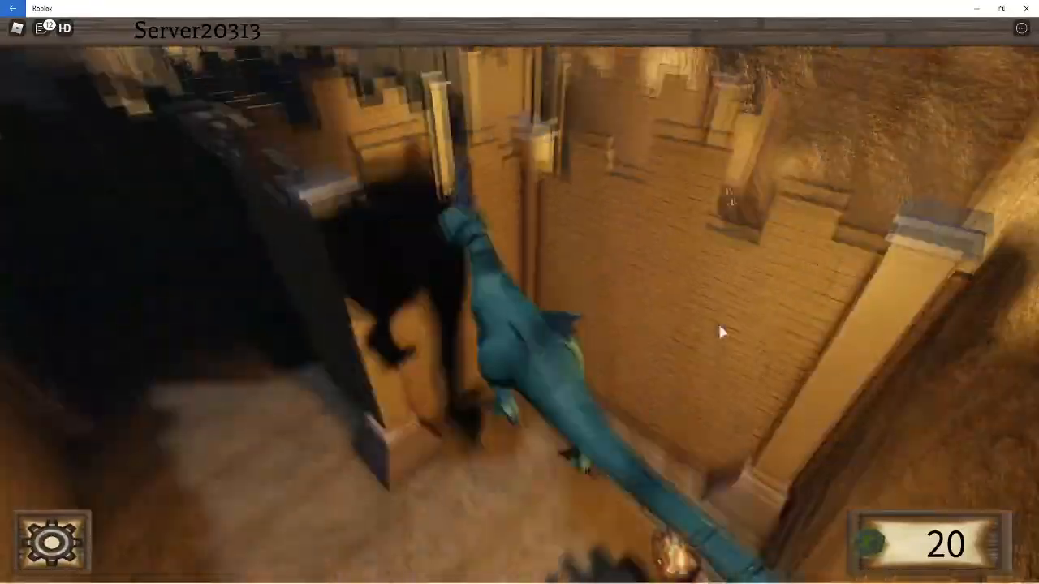
pyautogui.moveTo(722, 331)
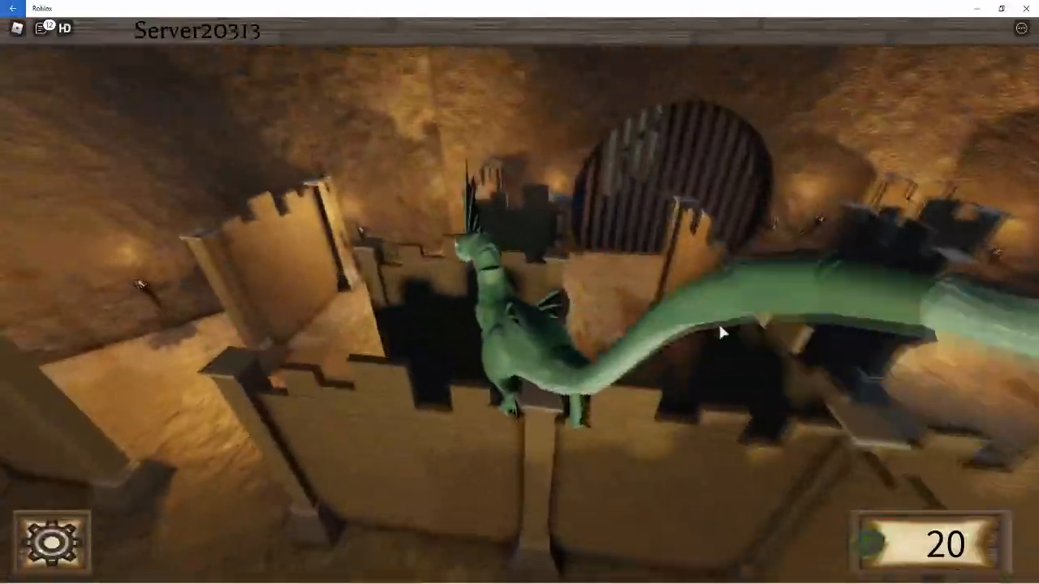
pyautogui.moveTo(720, 331)
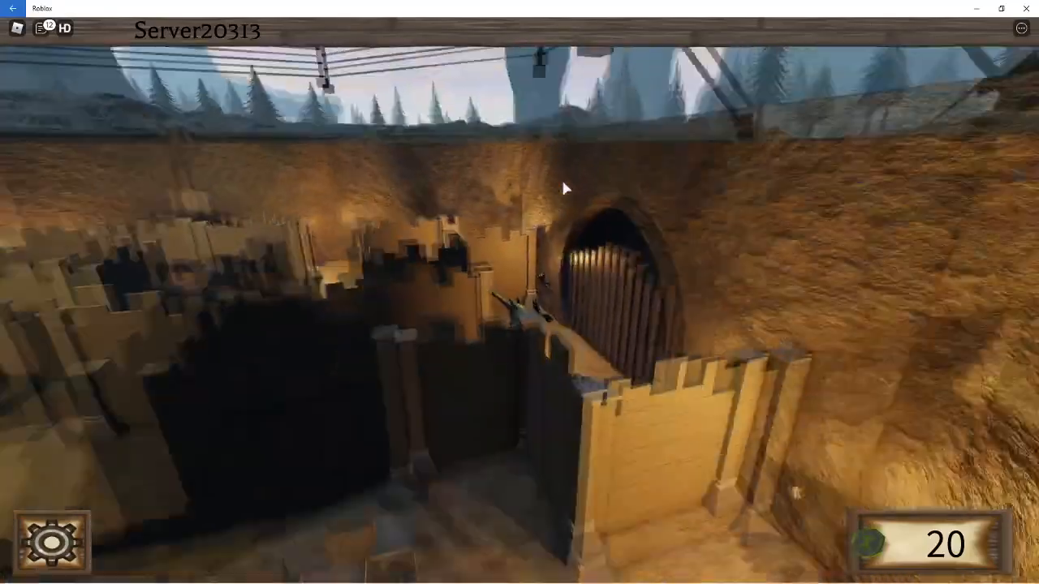
pyautogui.moveTo(625, 143)
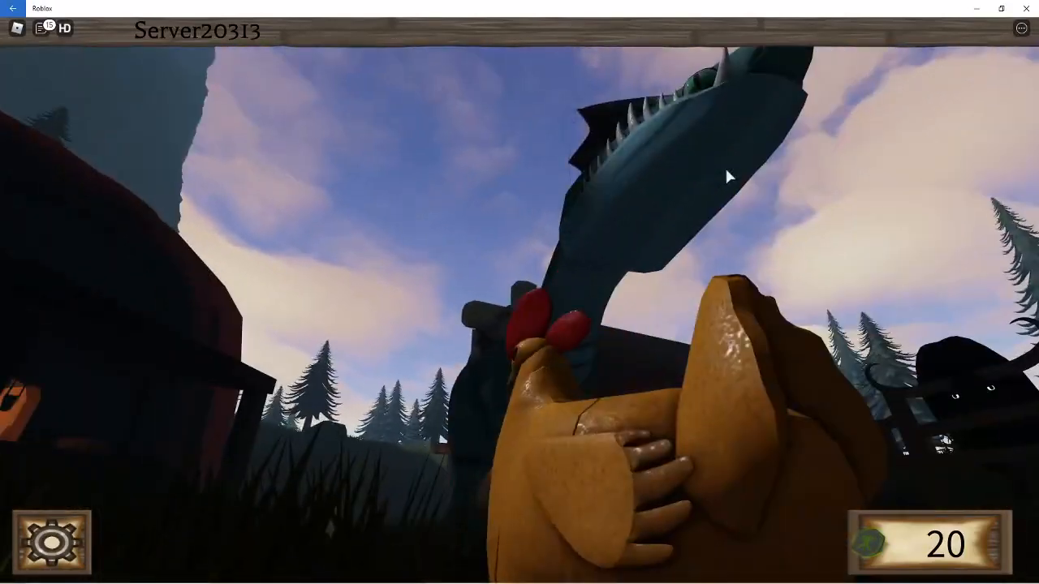
pyautogui.moveTo(727, 175)
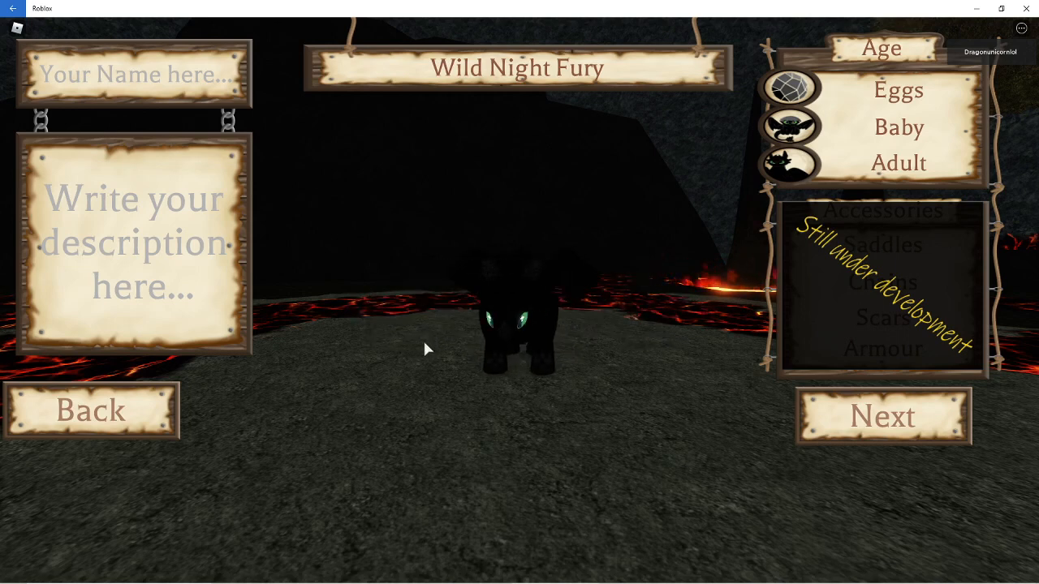
# Make the Night Fury a baby and continue to the Maps and Servers screen.
pyautogui.click(897, 127)
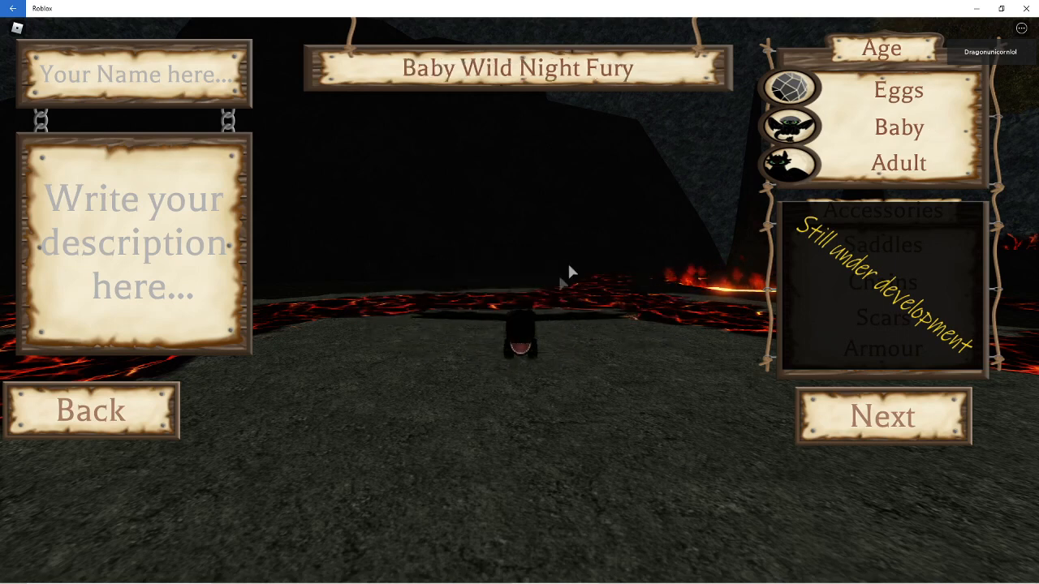
pyautogui.moveTo(868, 419)
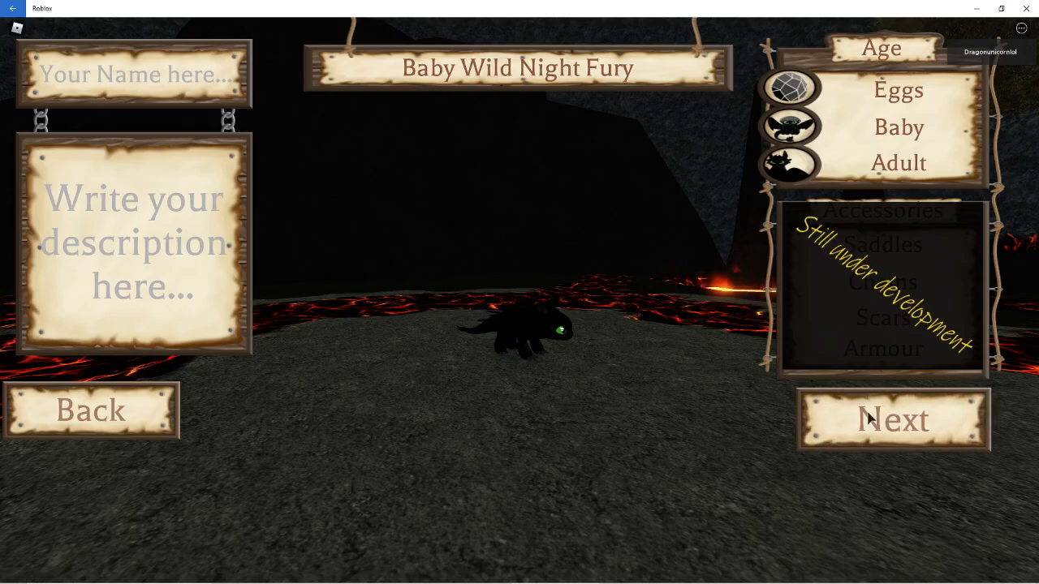
pyautogui.click(893, 419)
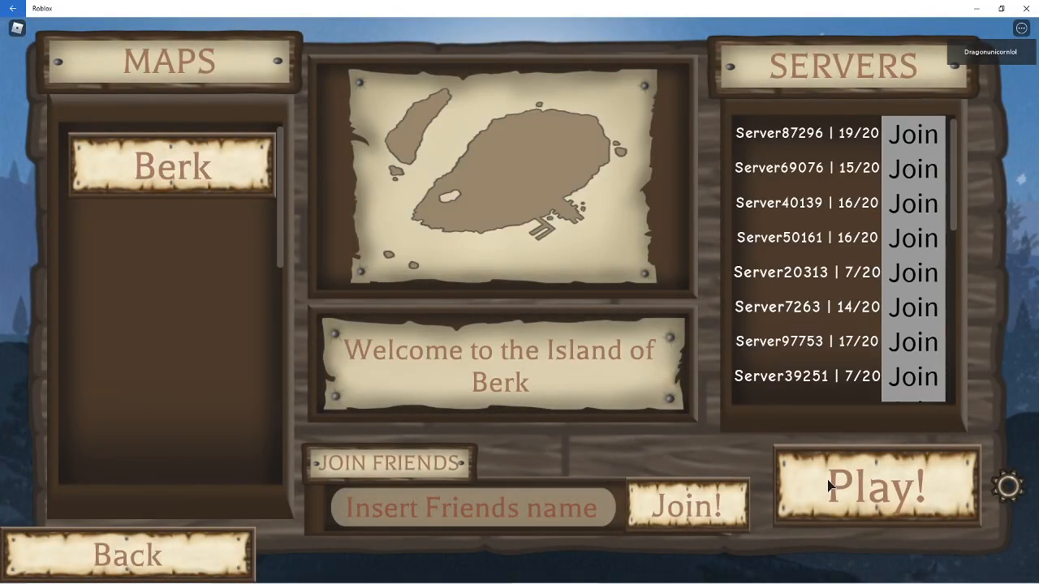
# Join Berk as the baby Night Fury and spawn in the lava cave.
pyautogui.click(874, 483)
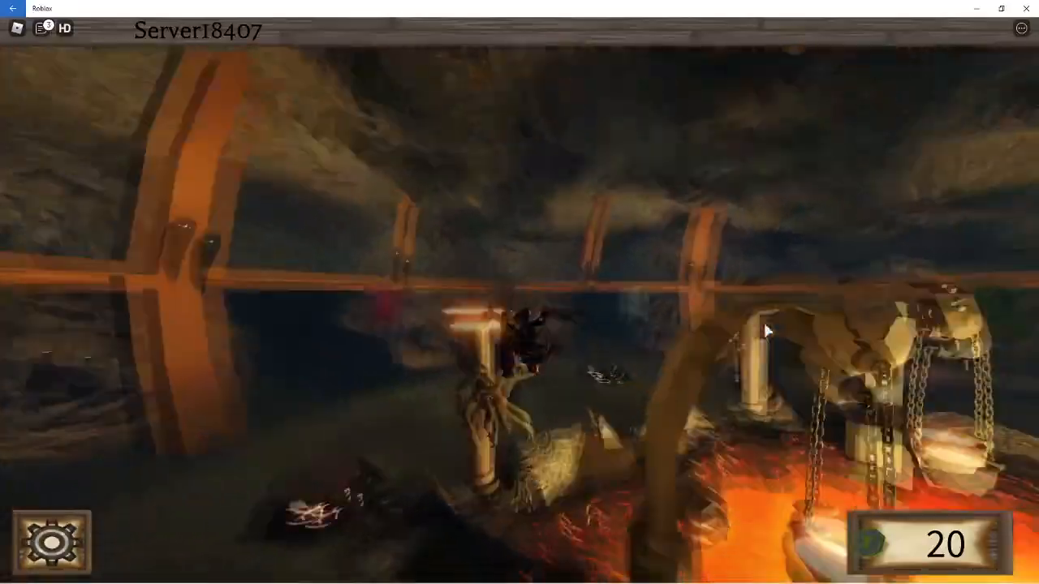
pyautogui.moveTo(766, 331)
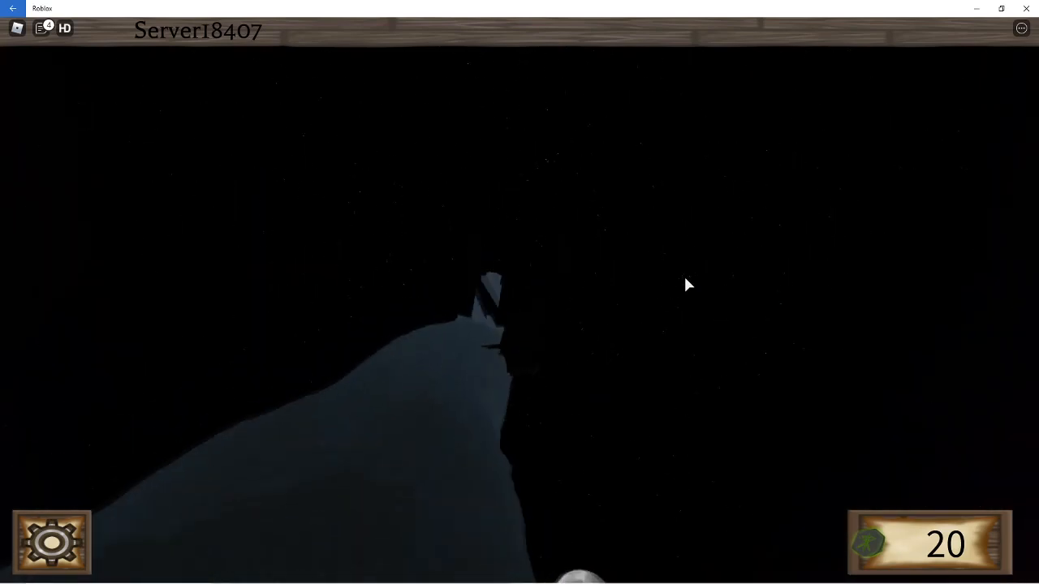
pyautogui.moveTo(688, 286)
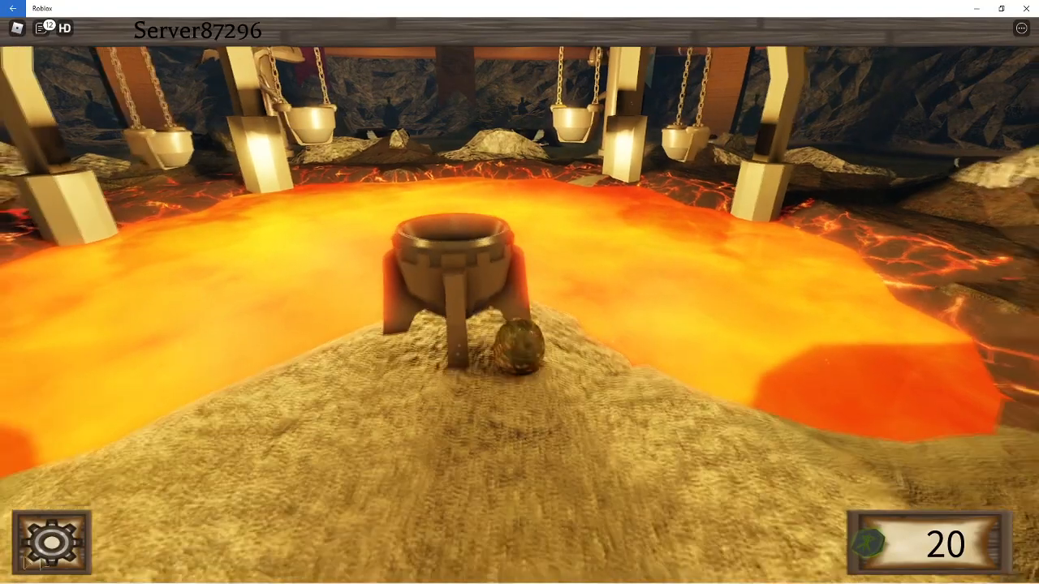
# Bring up the Settings panel from the bottom-left gear icon.
pyautogui.click(52, 542)
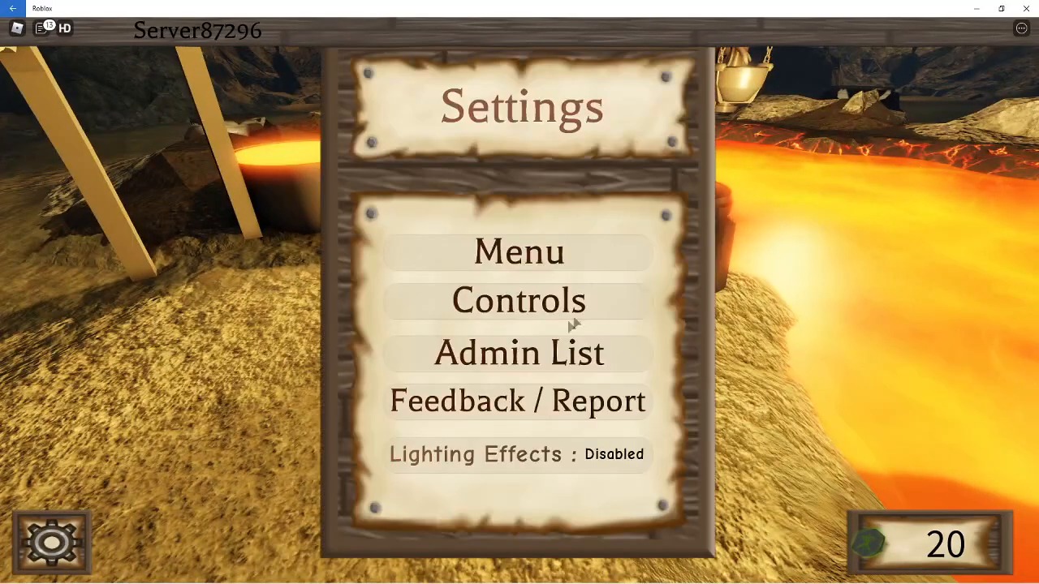
pyautogui.moveTo(46, 552)
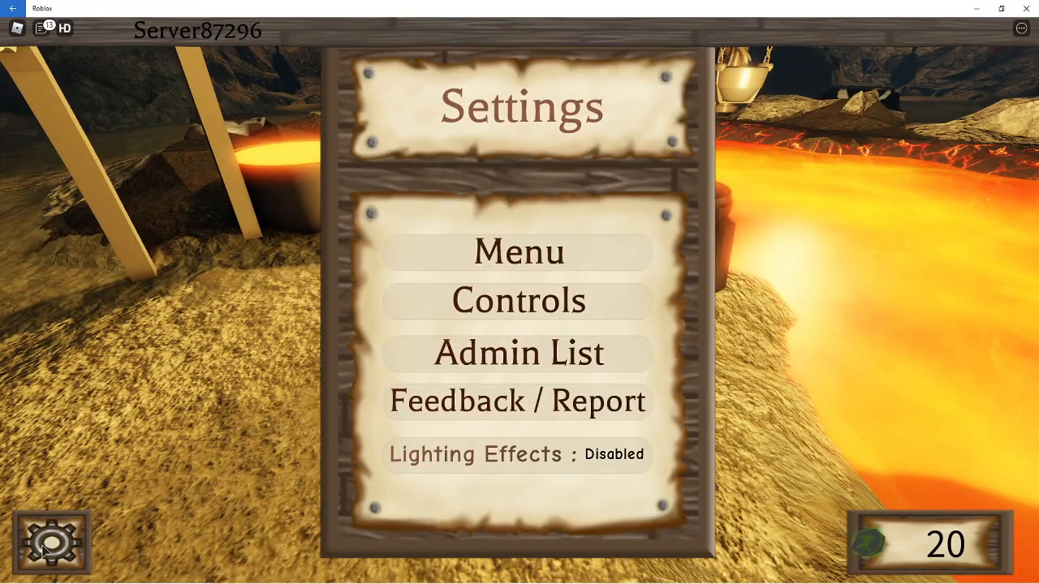